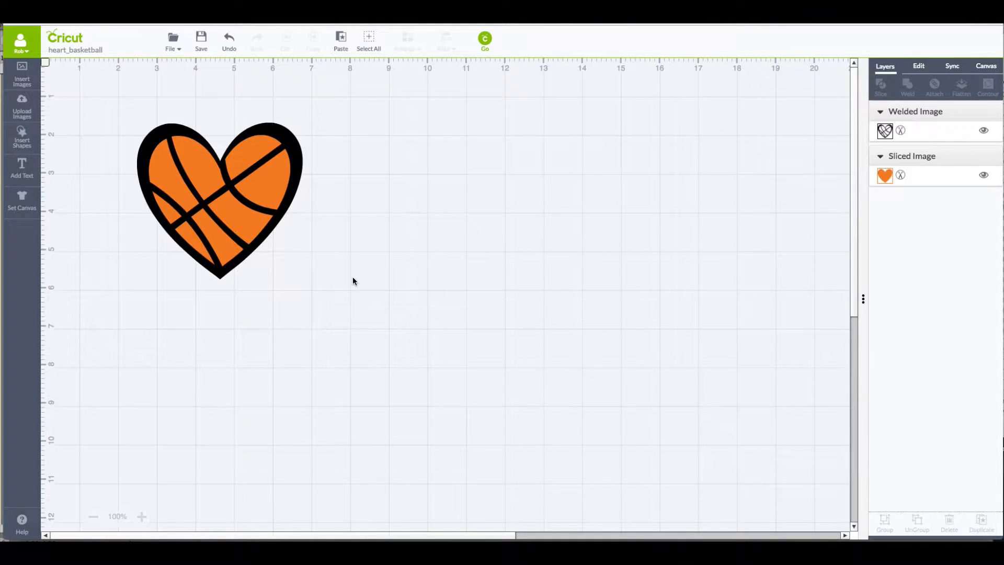
mouse_move(252, 227)
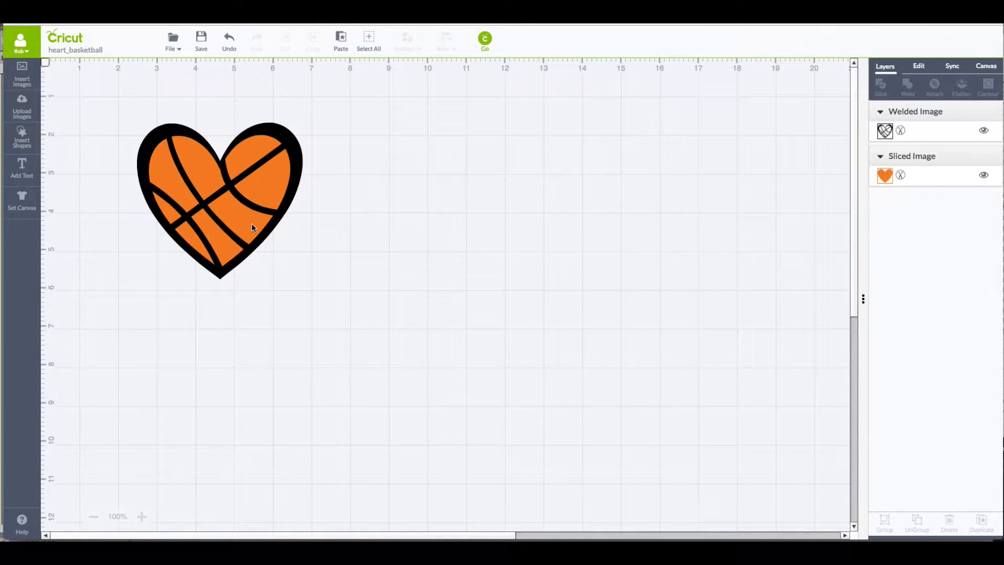
mouse_move(248, 161)
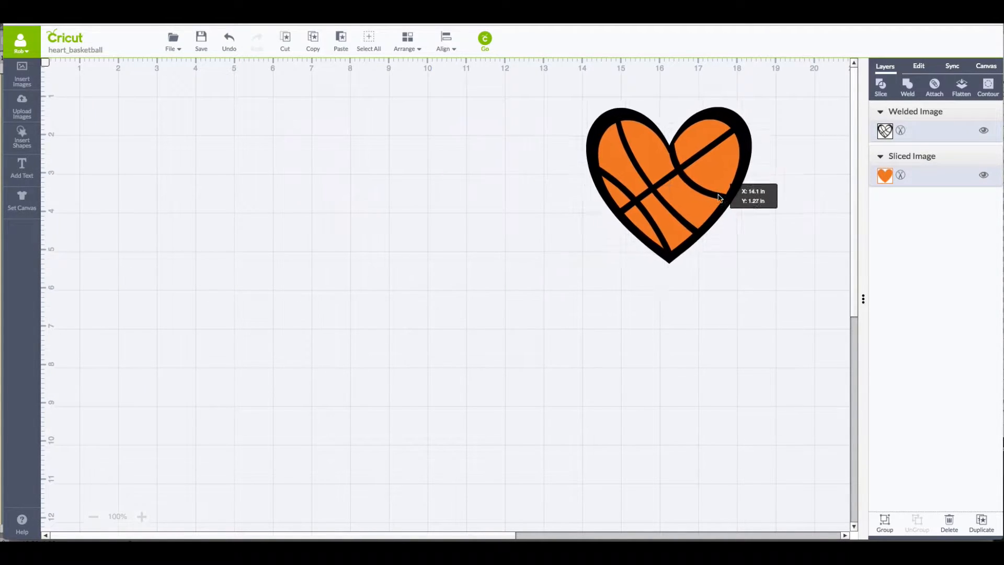
Step: Move the orange basketball heart to the right side of the canvas
left_click(667, 187)
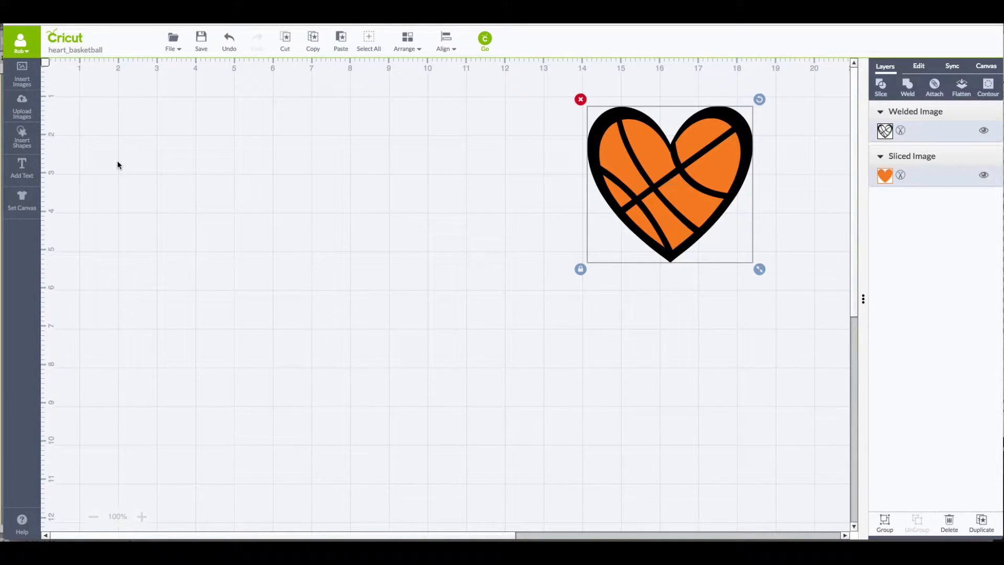
mouse_move(22, 79)
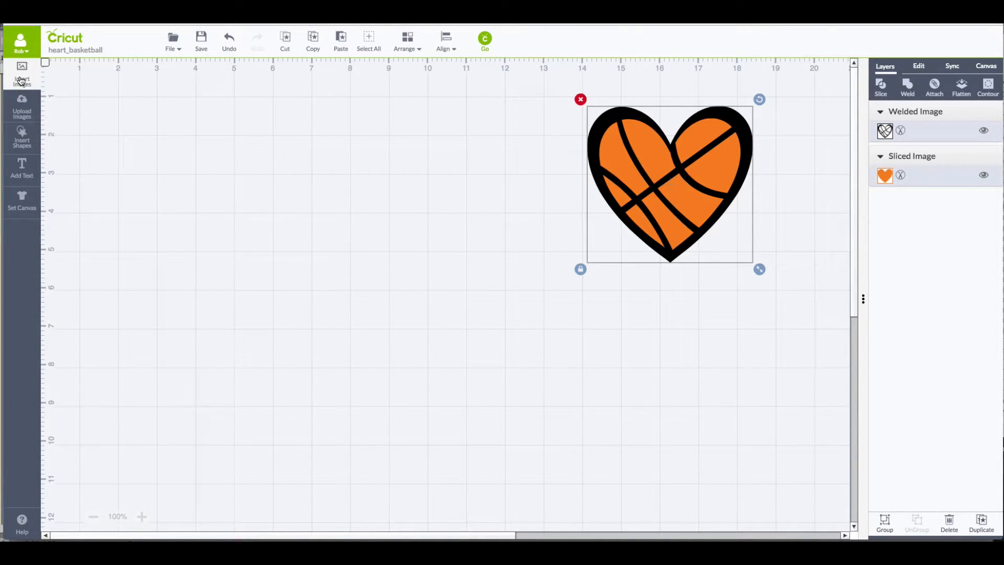
Step: Search the image library for 'basketball' and insert the plain orange basketball image
left_click(20, 75)
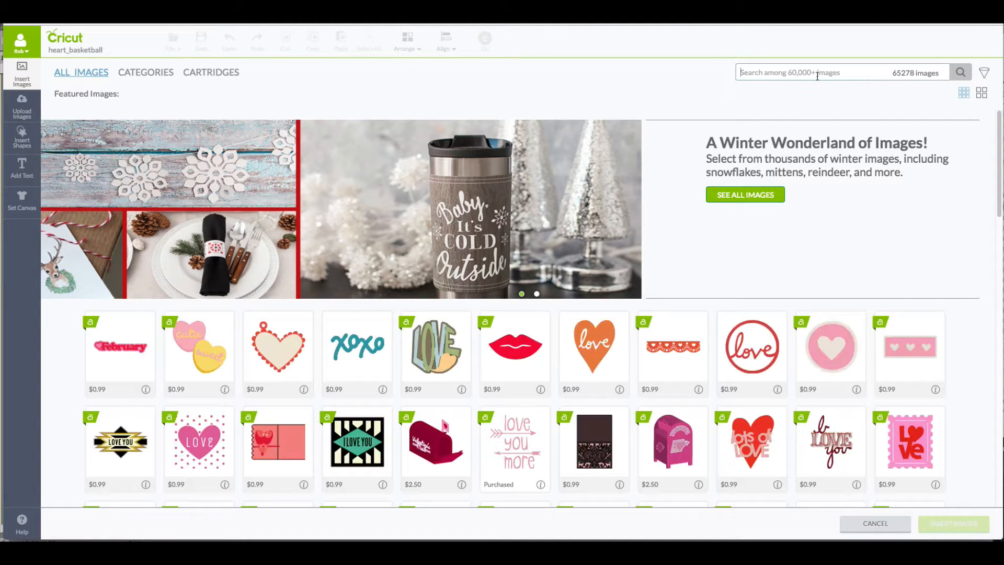
type("basketball")
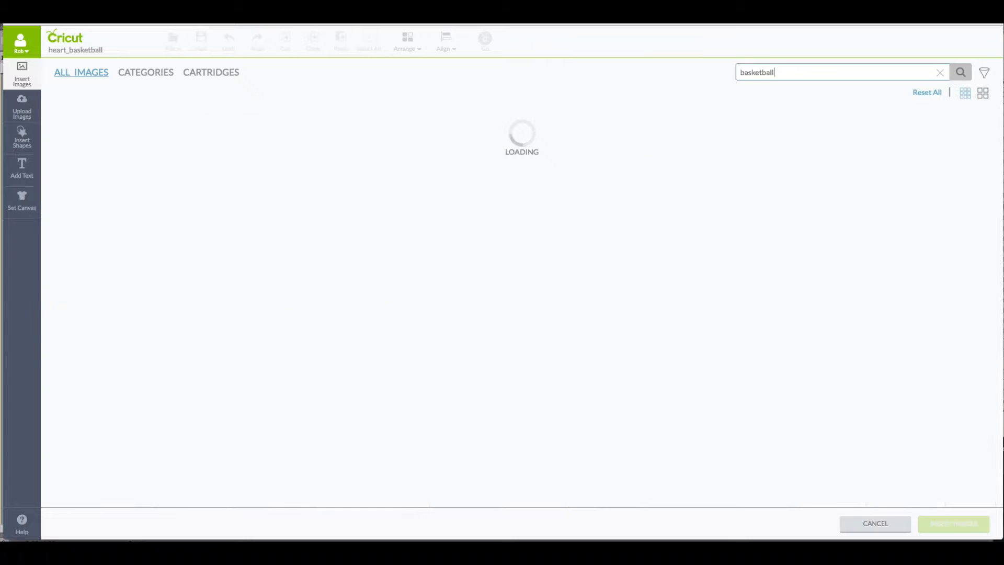
left_click(960, 72)
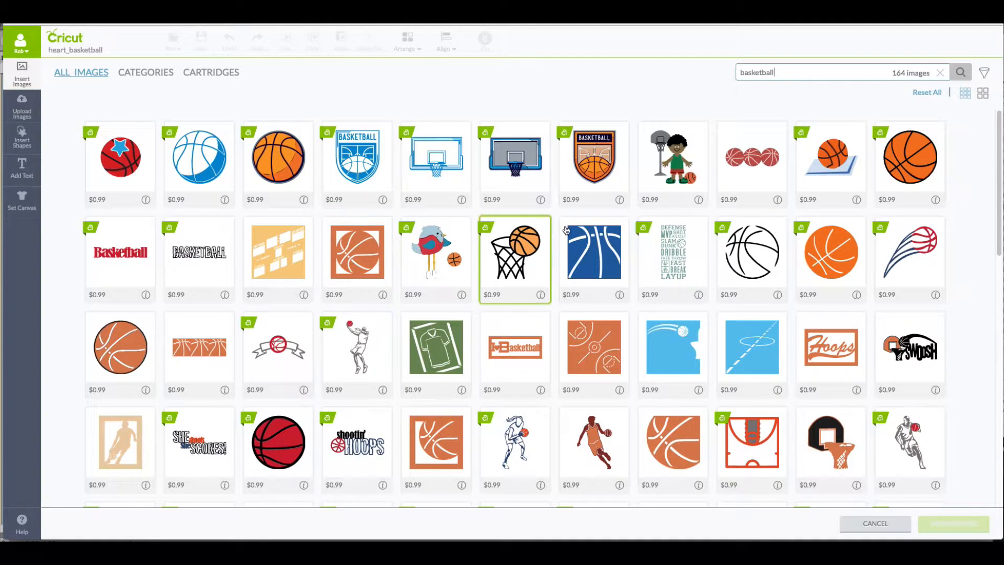
left_click(909, 157)
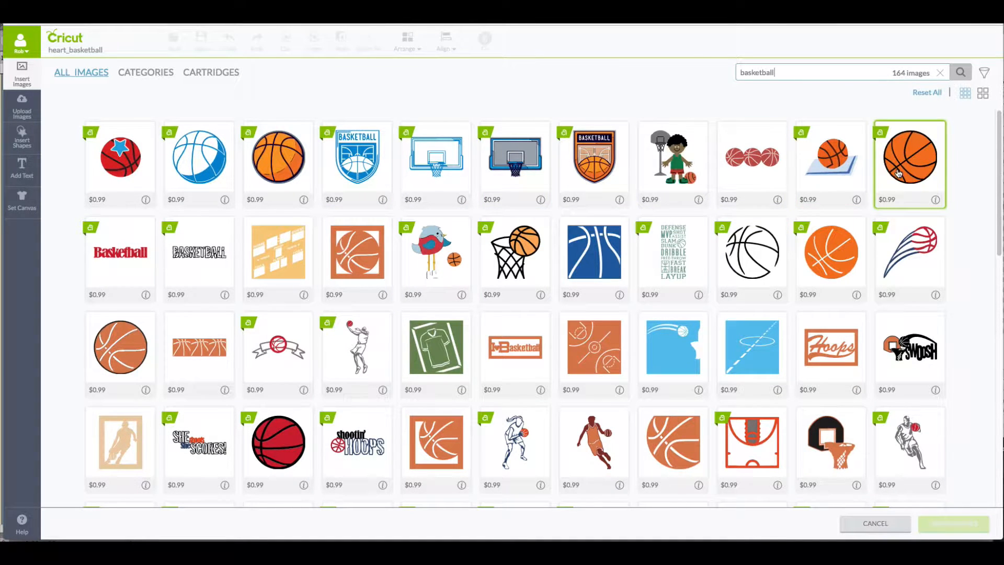
left_click(910, 156)
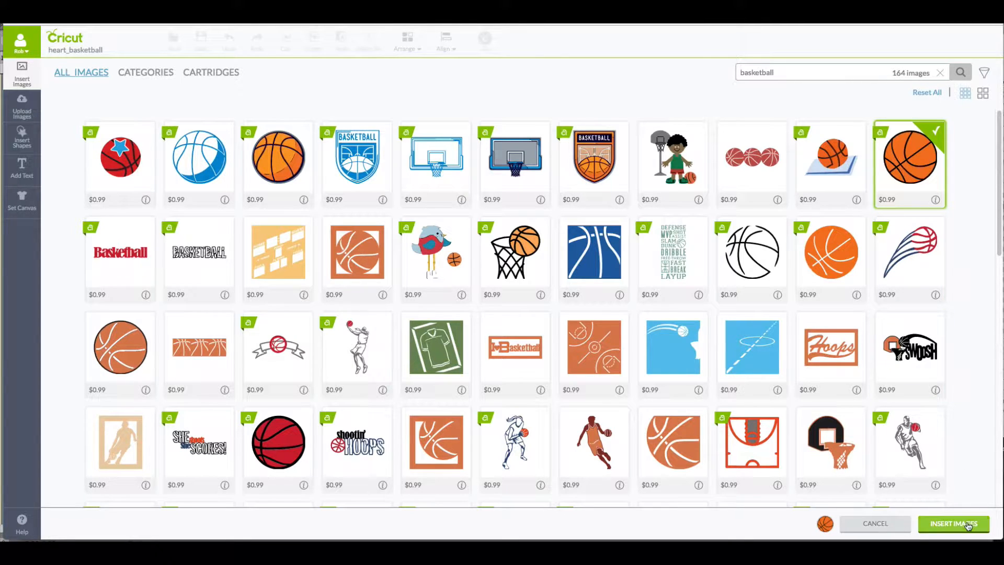
left_click(952, 523)
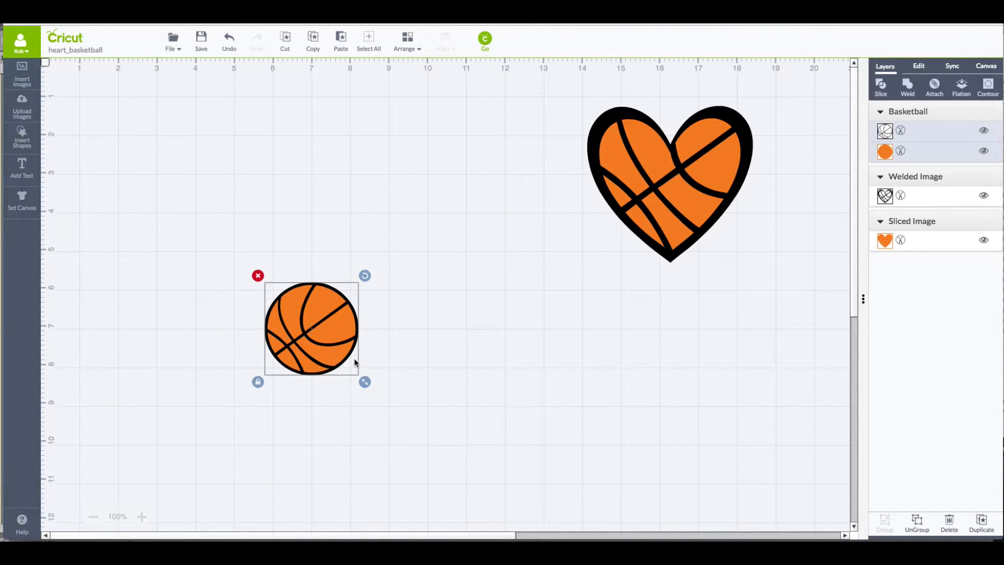
Step: Move the basketball to the upper left and enlarge it with the corner handle
left_click_drag(312, 327, 201, 200)
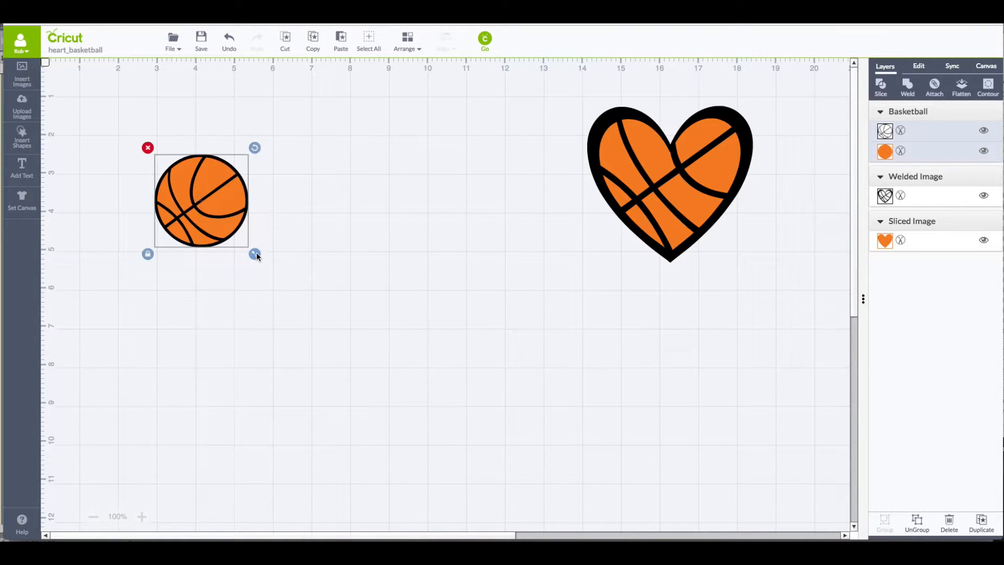
left_click_drag(256, 254, 338, 336)
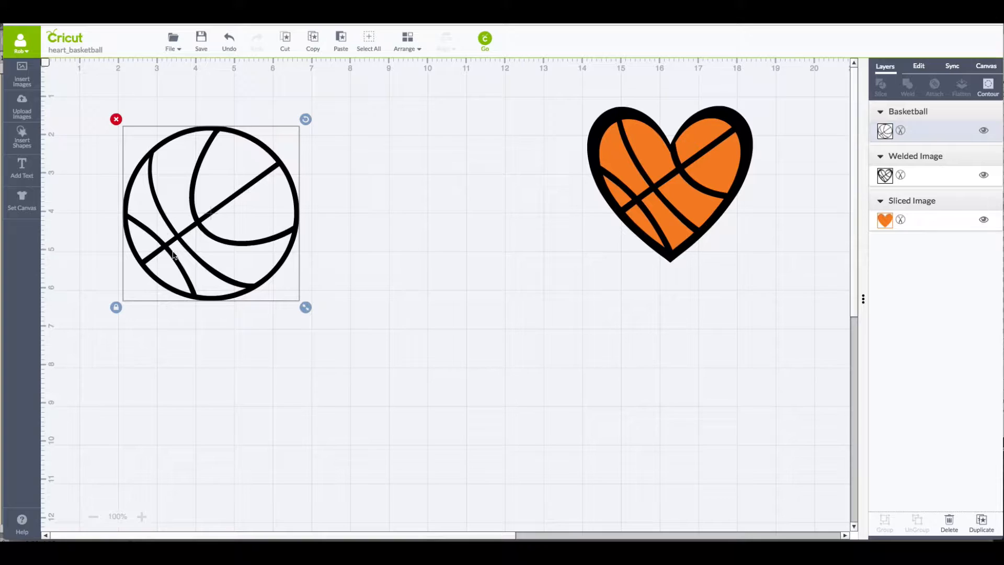
mouse_move(75, 167)
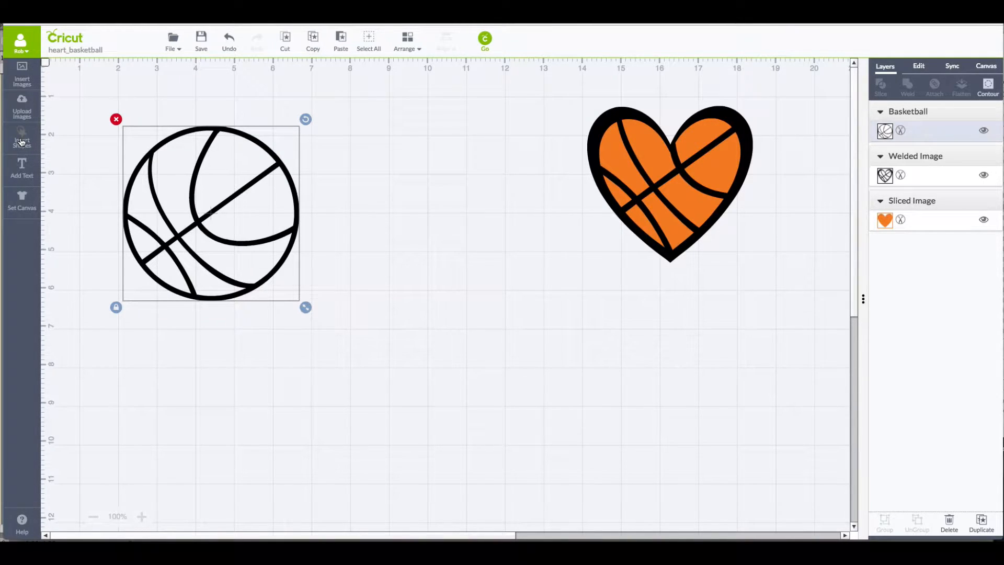
Step: Add a heart from basic shapes and position it over the basketball's lower left
left_click(21, 135)
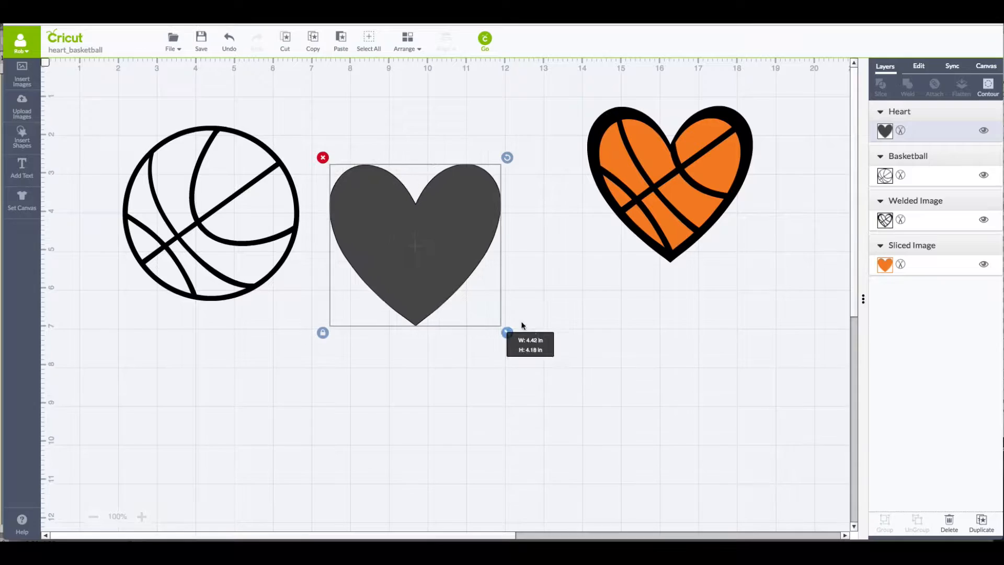
left_click_drag(414, 245, 215, 230)
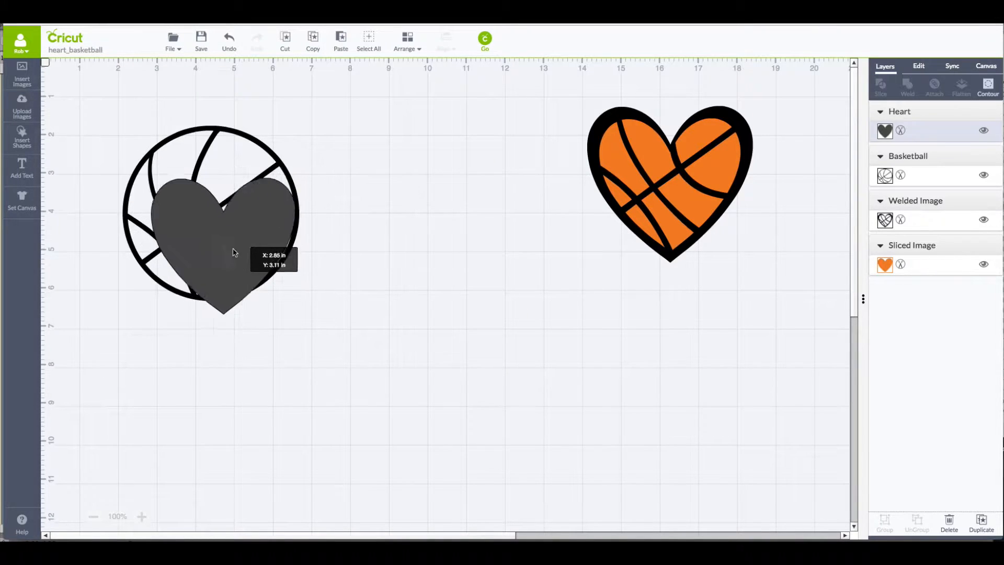
left_click_drag(234, 252, 216, 248)
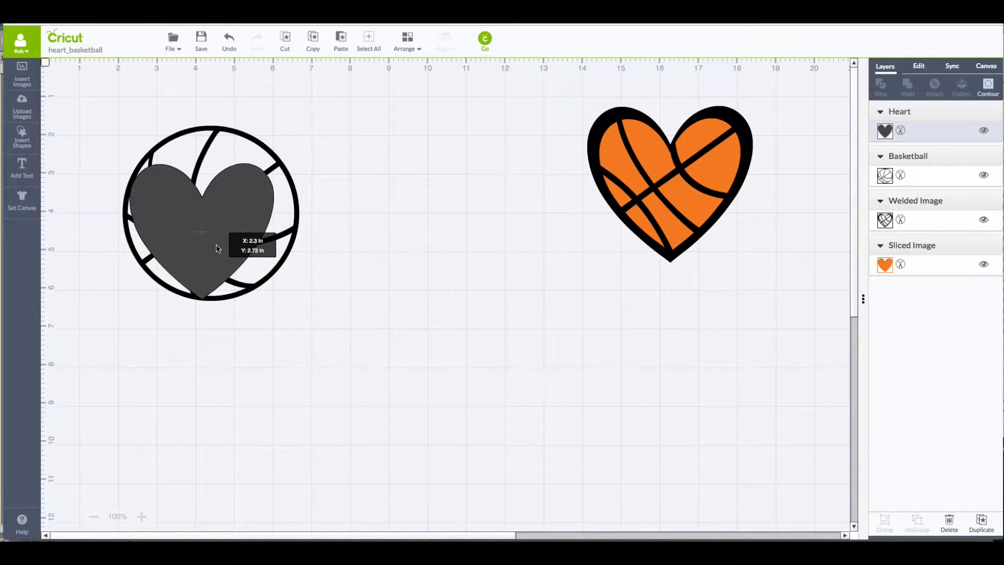
left_click_drag(217, 249, 211, 255)
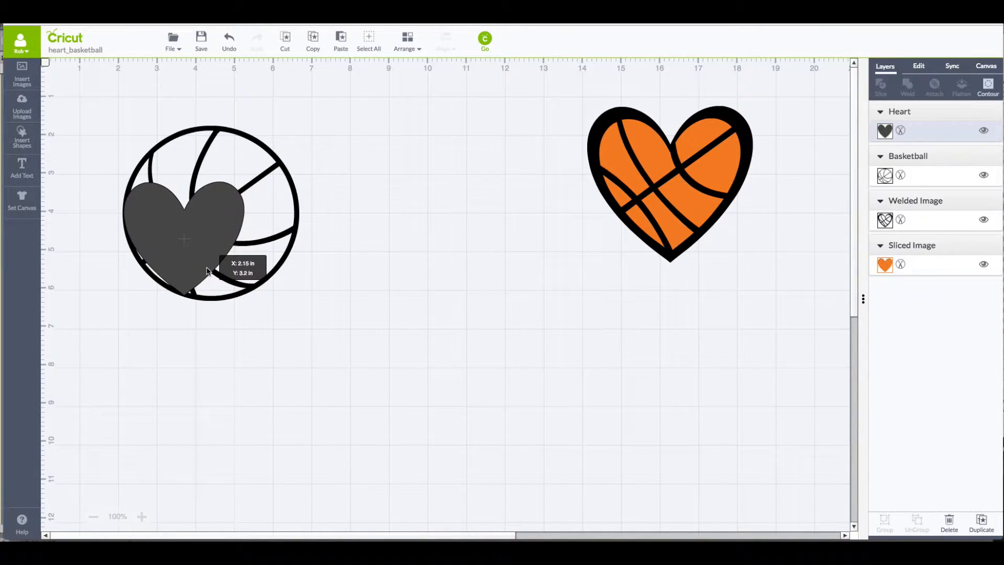
Step: Resize the grey heart smaller so it fits within the basketball circle
left_click(184, 240)
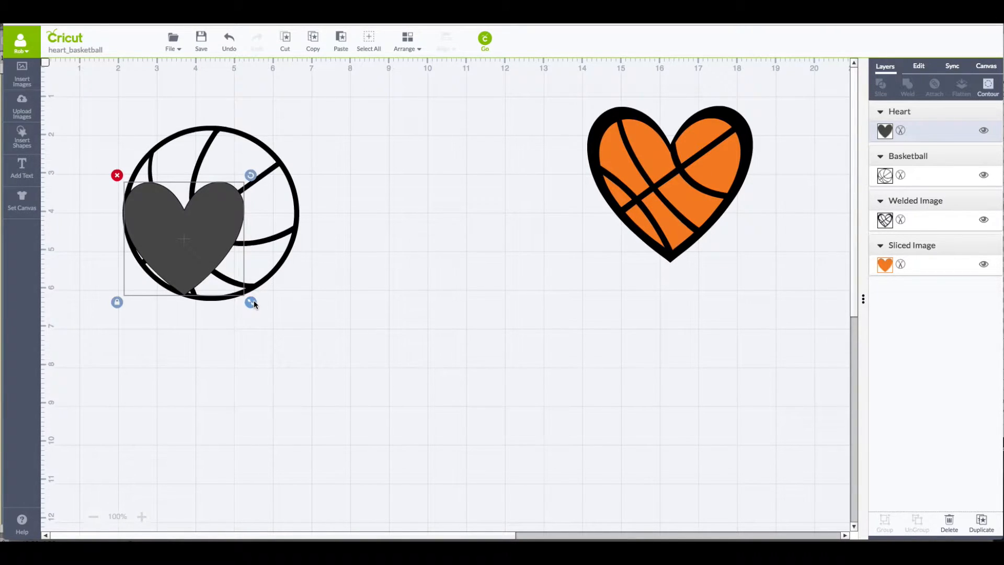
mouse_move(251, 302)
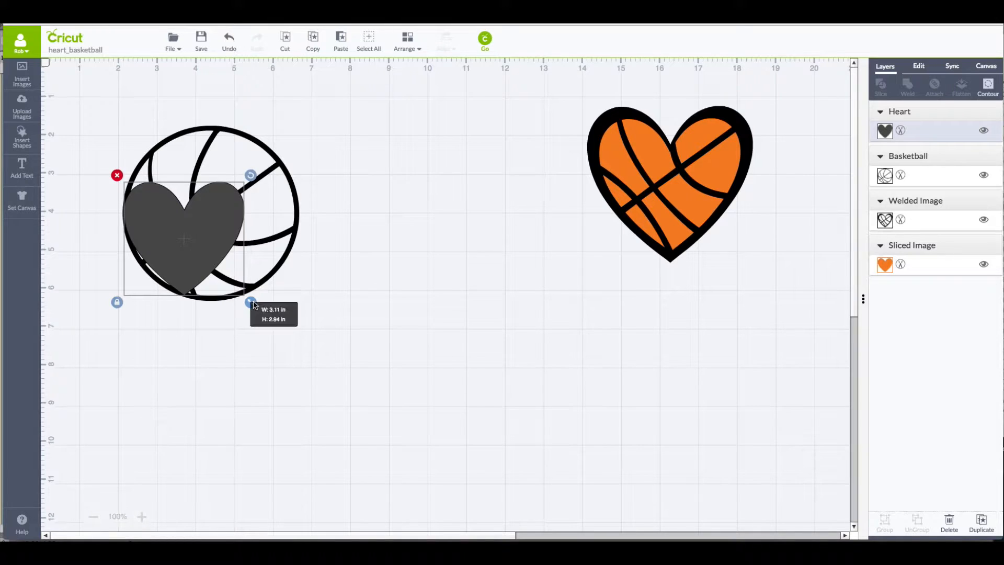
left_click_drag(250, 301, 266, 318)
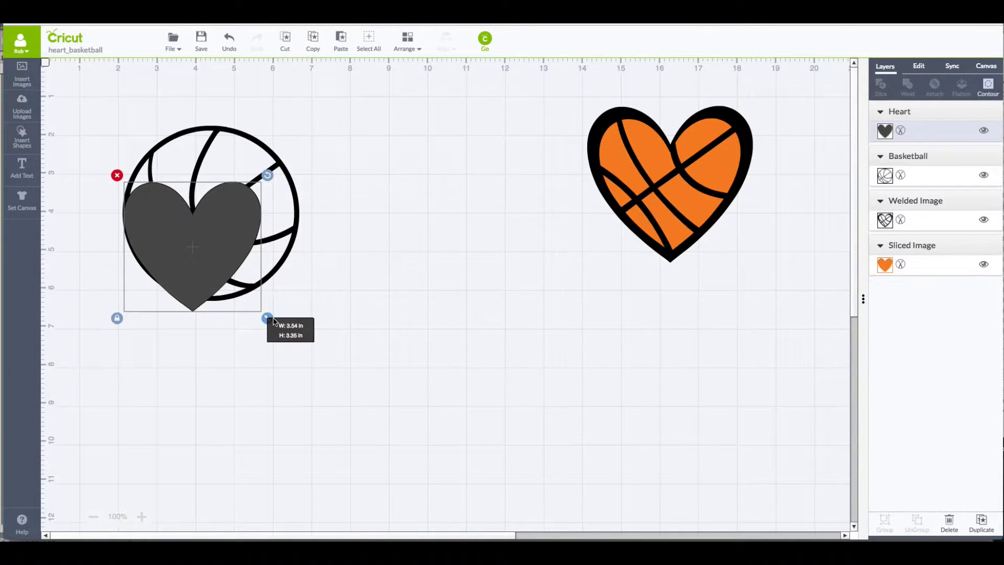
left_click_drag(268, 318, 257, 307)
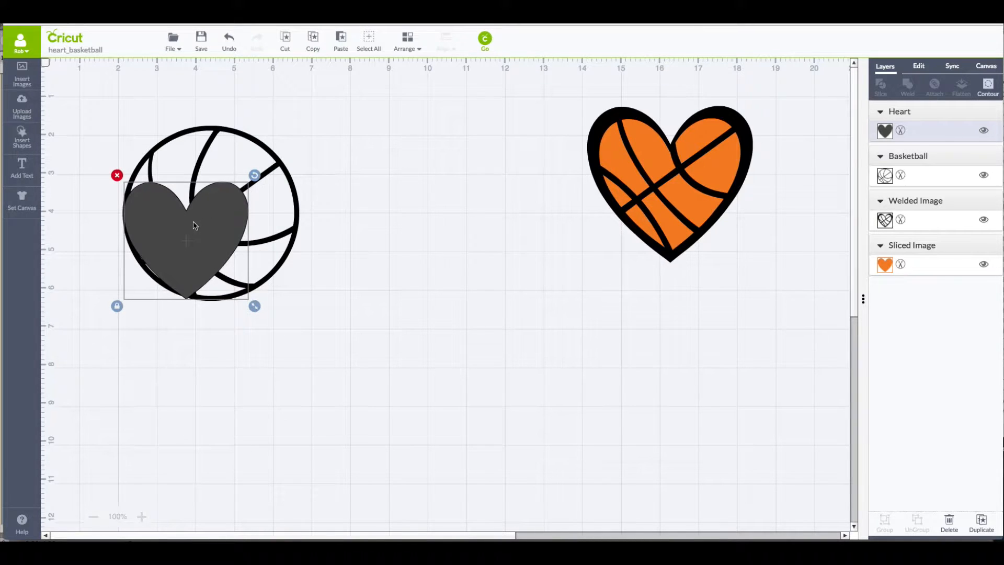
mouse_move(207, 233)
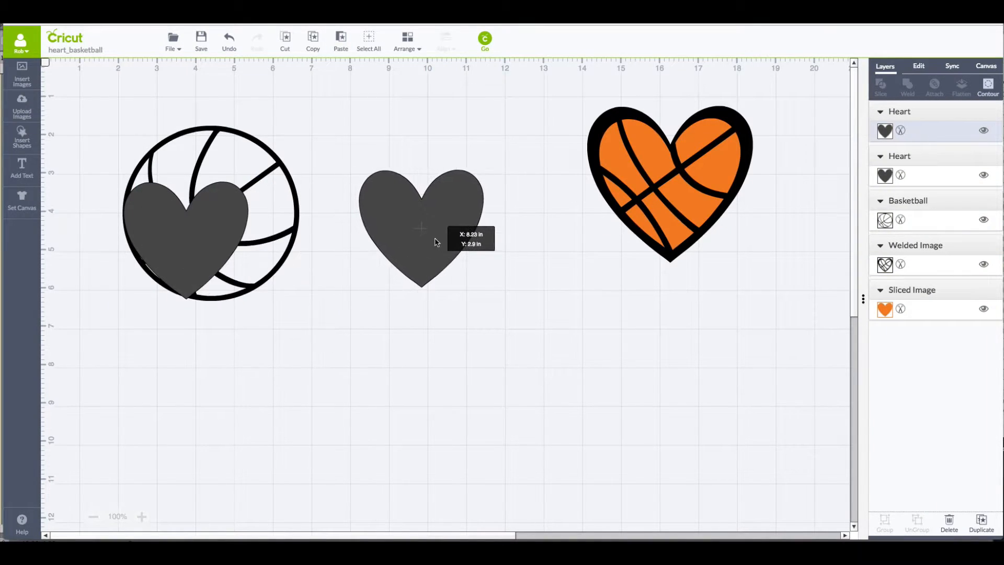
Step: Place the duplicated grey heart between the basketball outline and the orange heart
left_click(421, 227)
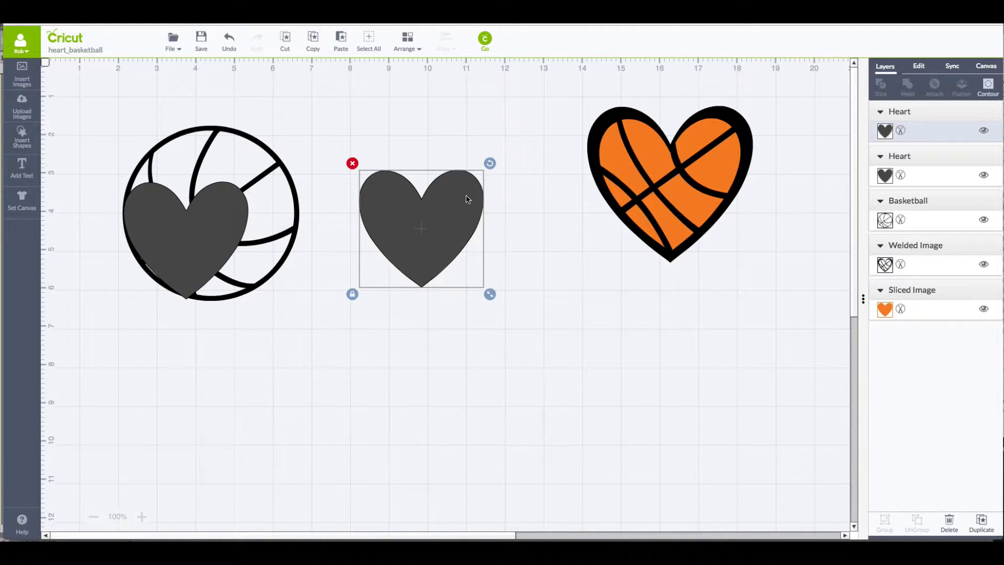
mouse_move(609, 155)
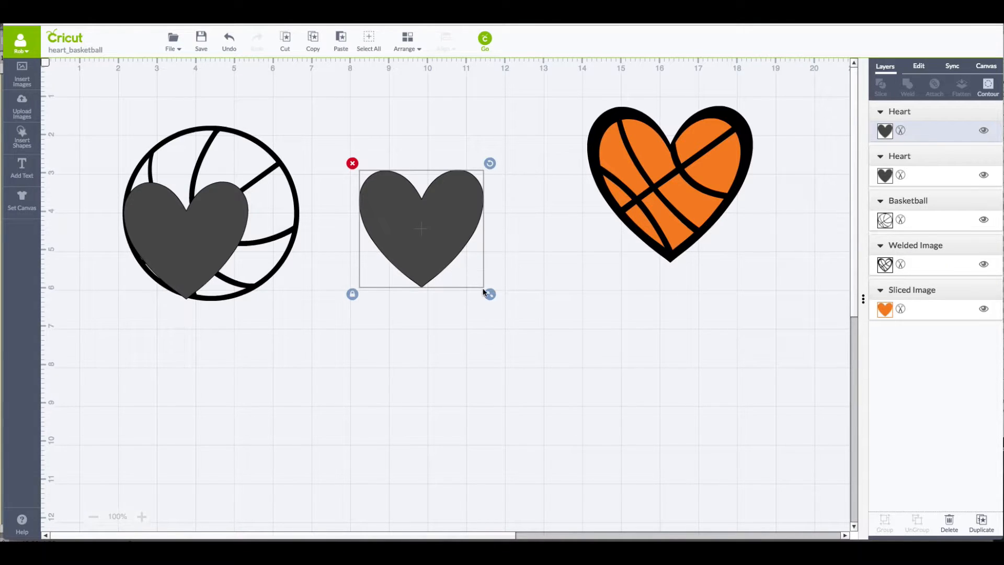
mouse_move(223, 236)
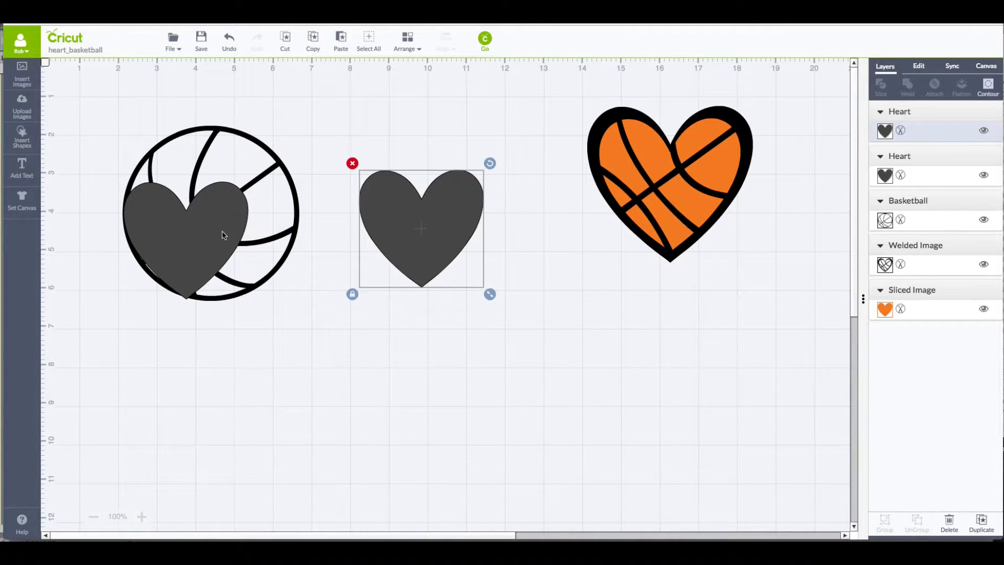
mouse_move(334, 45)
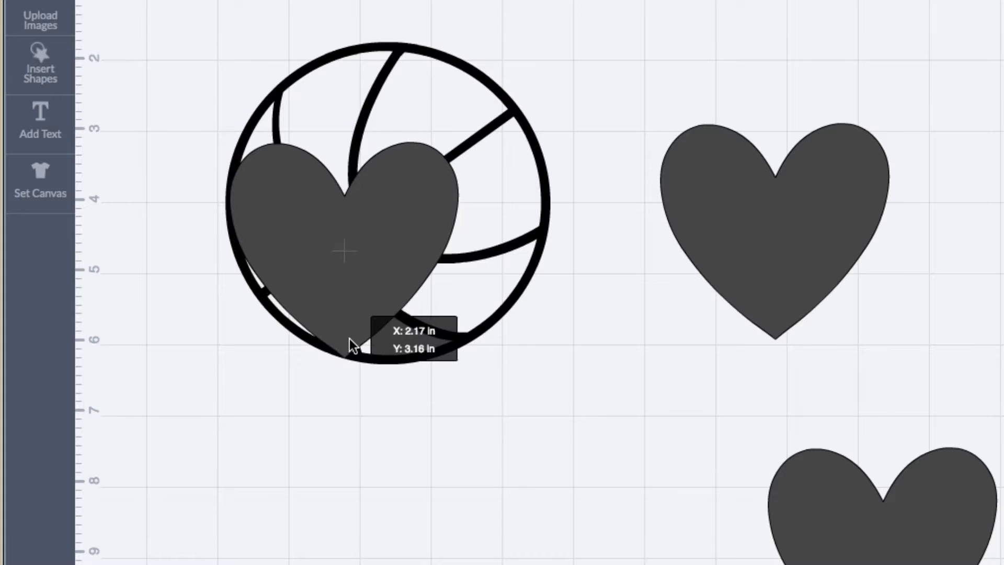
Step: Duplicate the heart, slice it out of the ball outline, and move the leftover webbing pieces below
left_click_drag(350, 343, 356, 346)
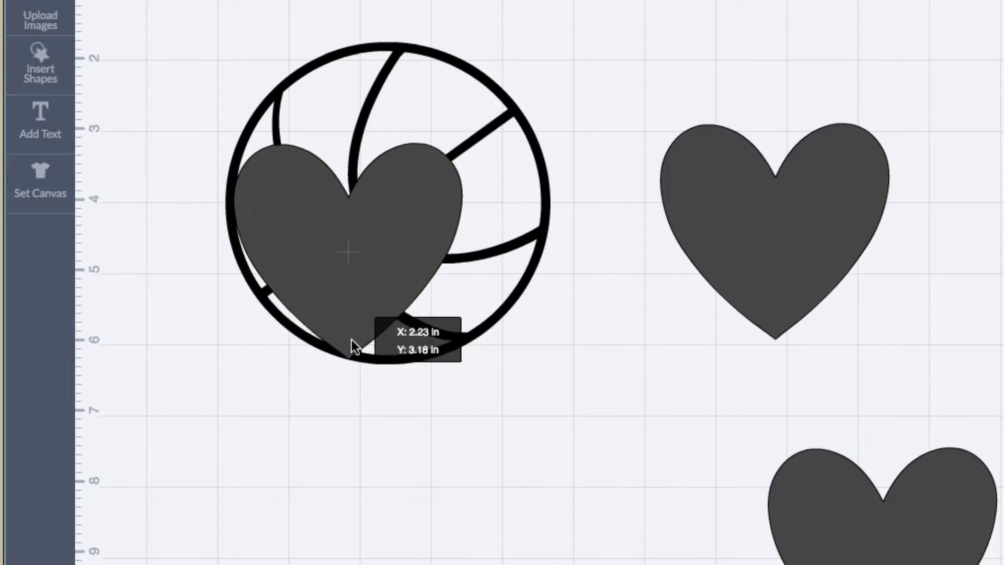
left_click(346, 250)
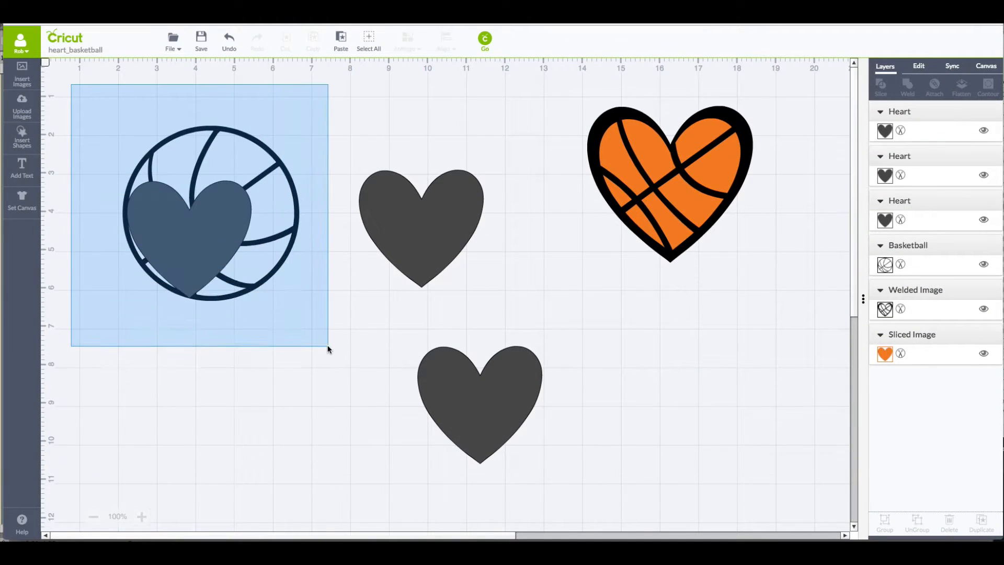
left_click(199, 217)
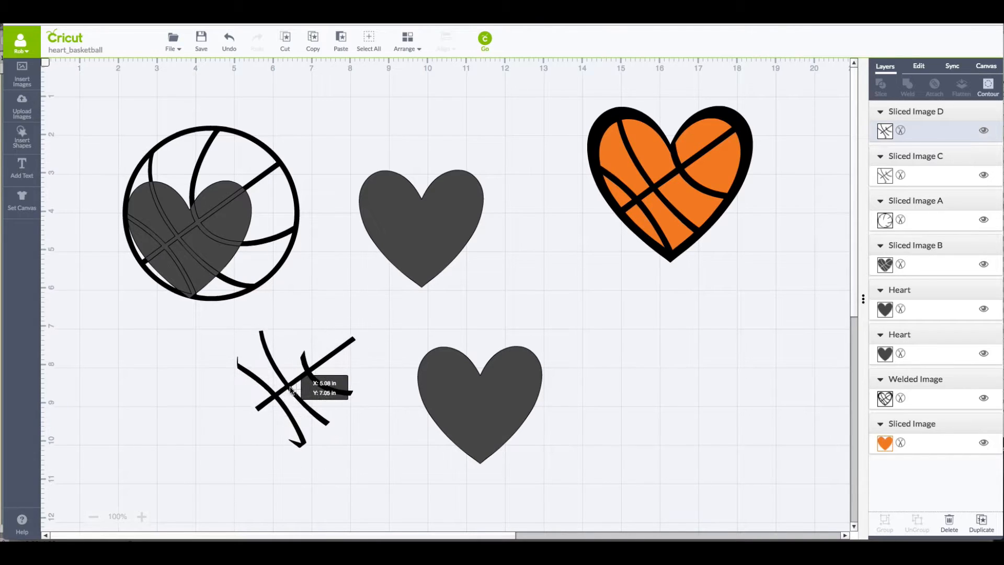
left_click_drag(295, 383, 186, 243)
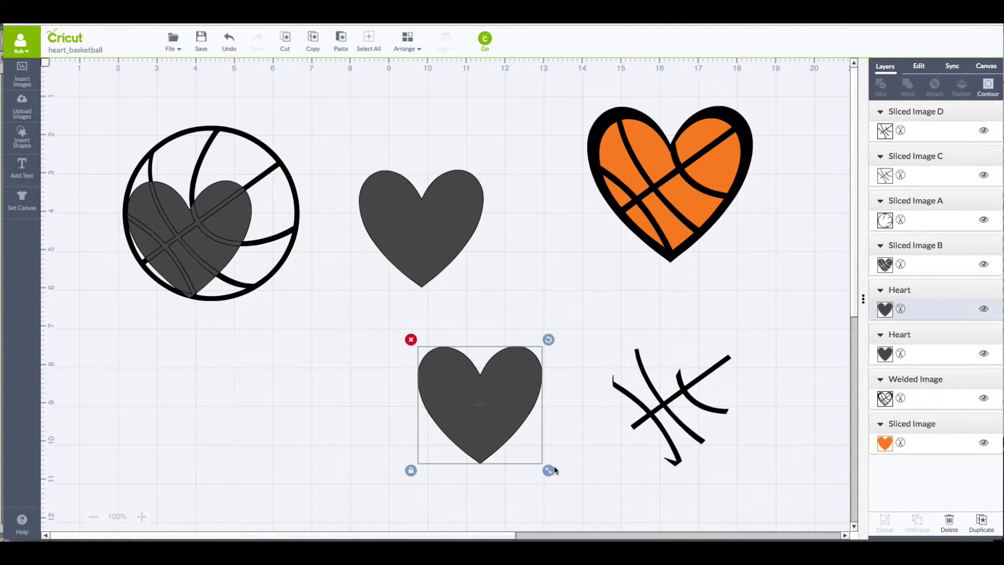
Step: Shrink the copied heart to about 2.5 in wide and centre it inside the larger grey heart
left_click_drag(549, 470, 521, 443)
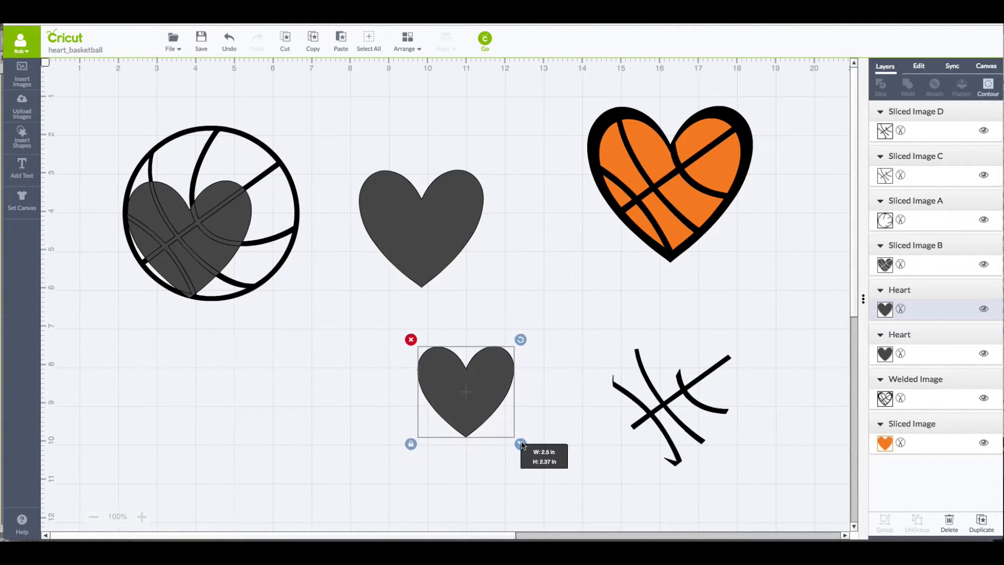
left_click_drag(466, 390, 423, 241)
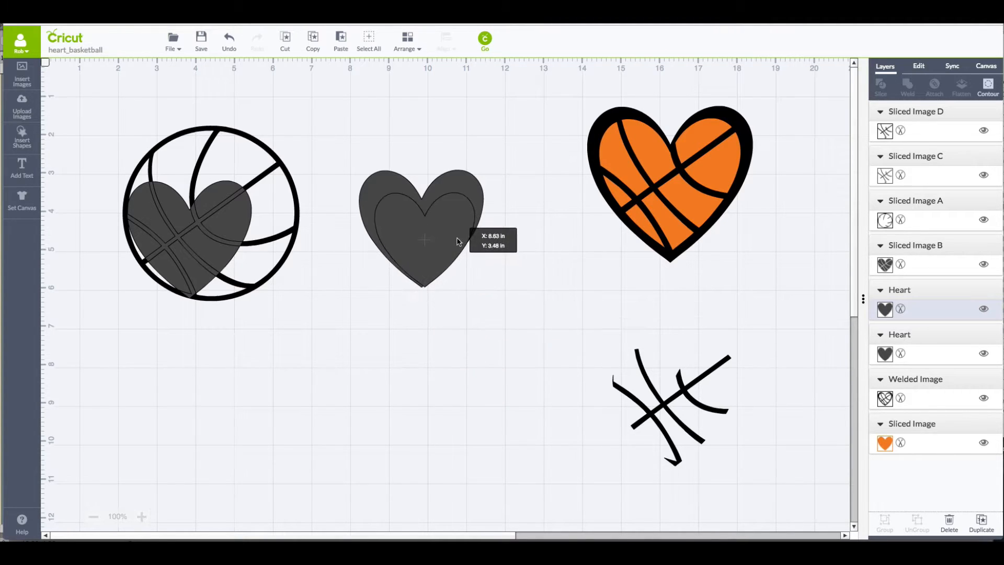
left_click_drag(455, 242, 453, 235)
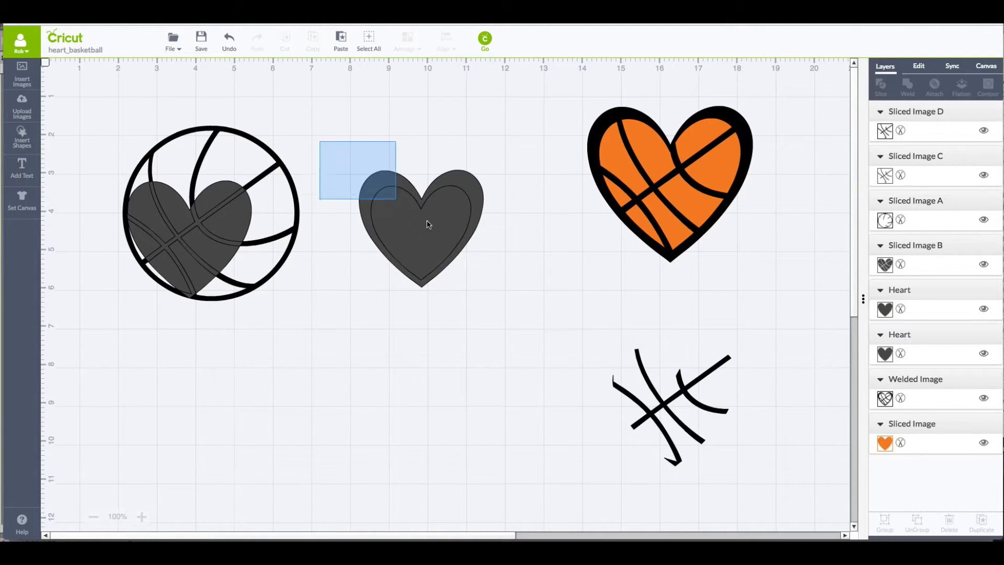
Step: Select both stacked grey hearts together for slicing
left_click(420, 228)
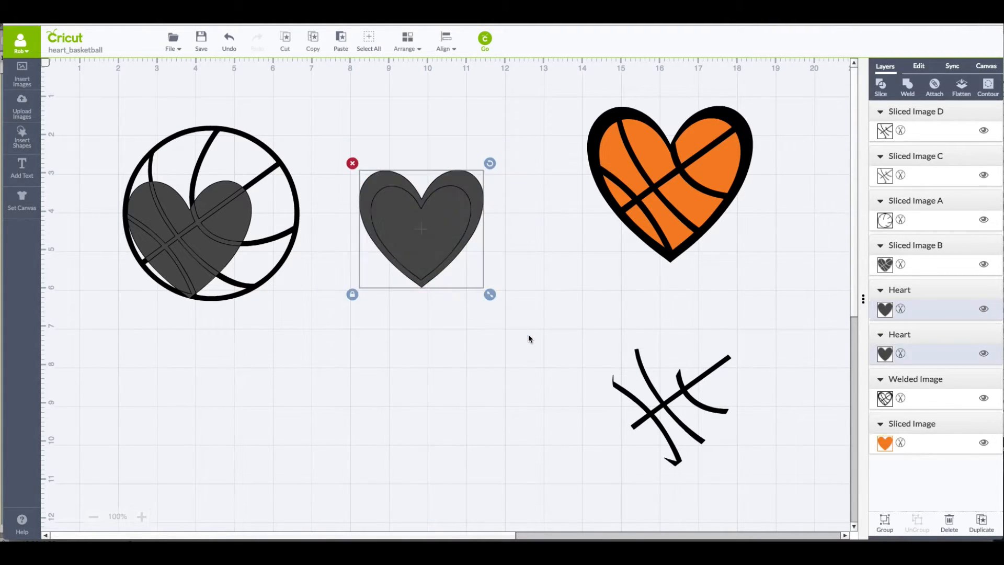
mouse_move(564, 284)
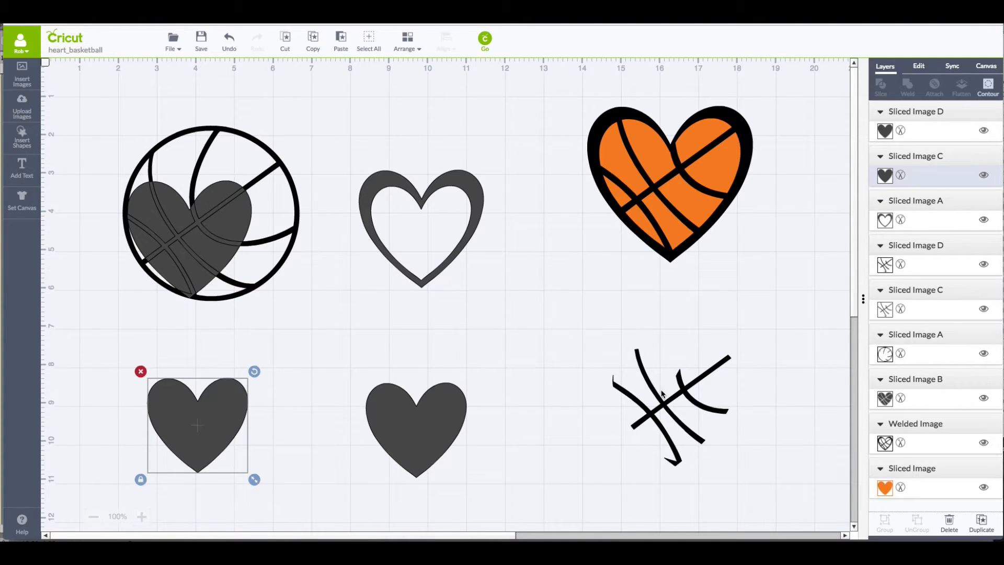
mouse_move(660, 409)
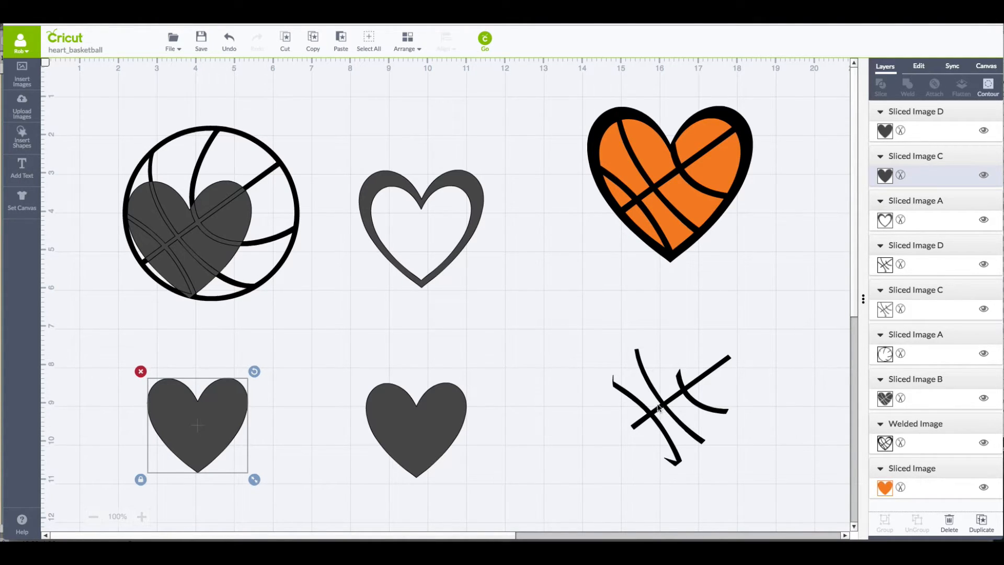
mouse_move(549, 294)
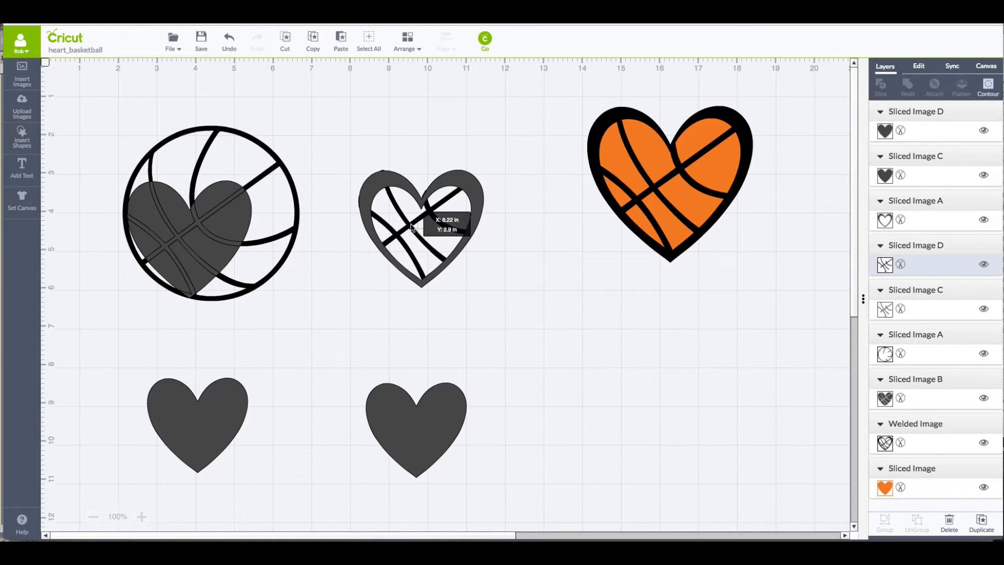
Step: Place the basketball webbing lines inside the hollow heart outline and deselect
left_click(420, 227)
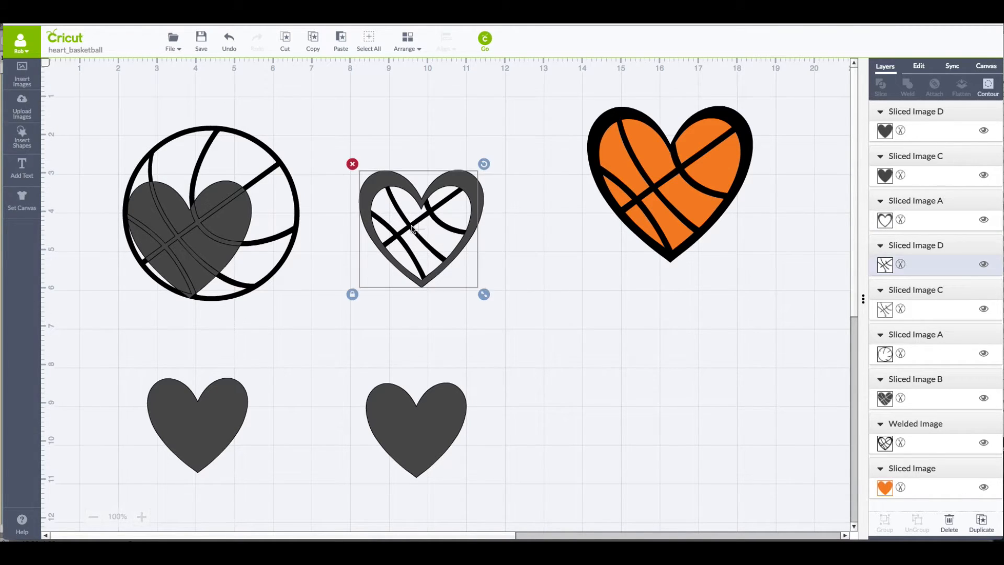
mouse_move(419, 249)
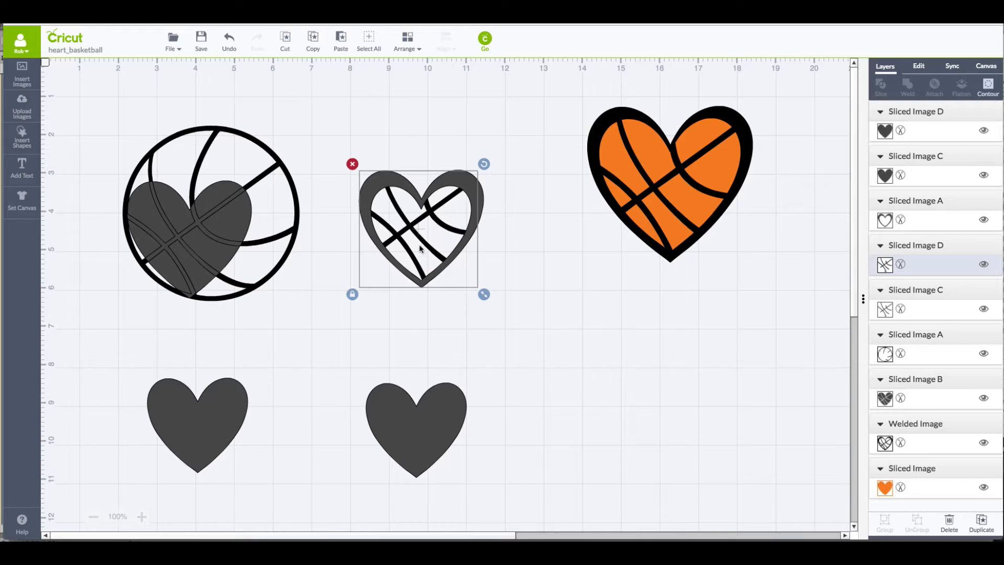
mouse_move(477, 202)
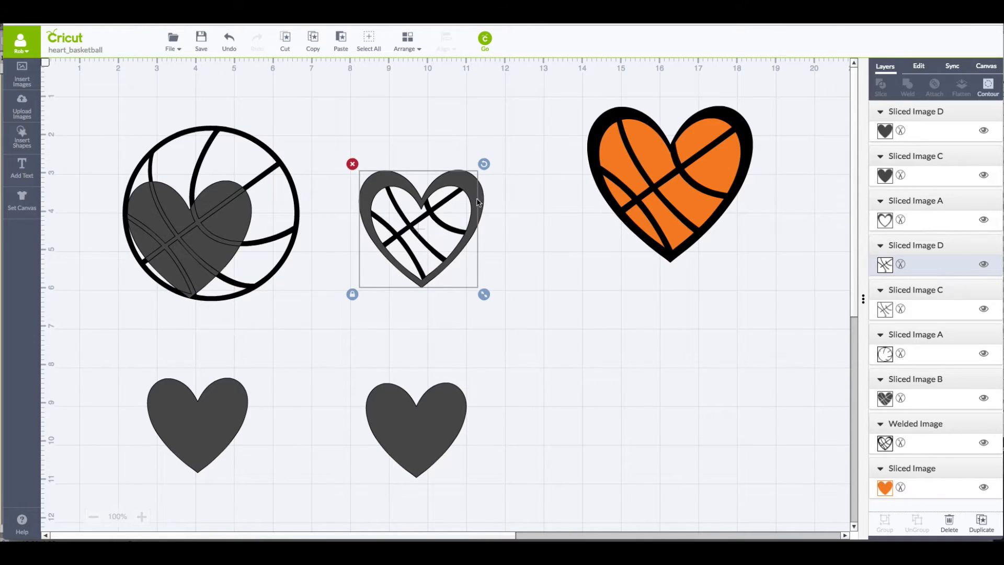
mouse_move(449, 285)
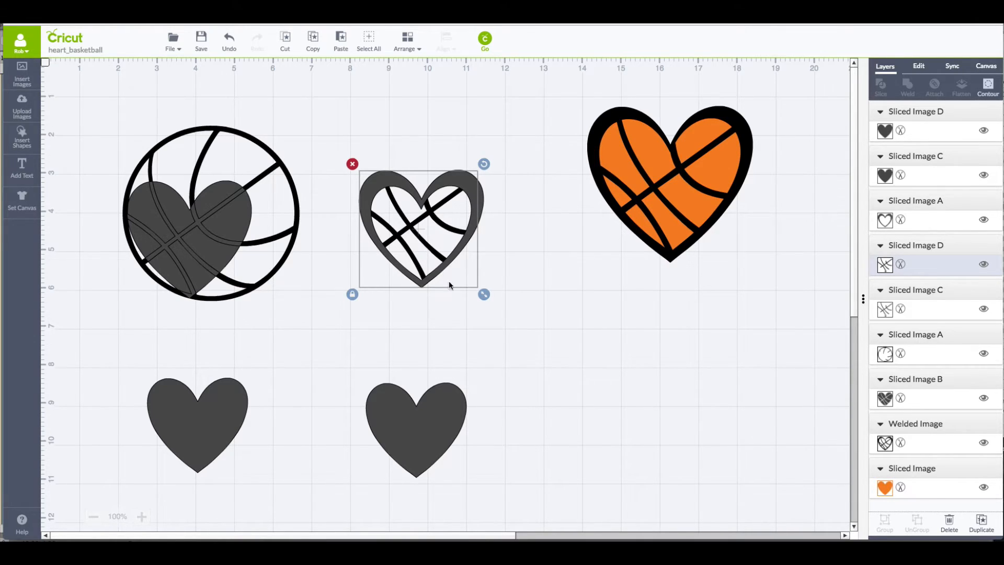
left_click(341, 151)
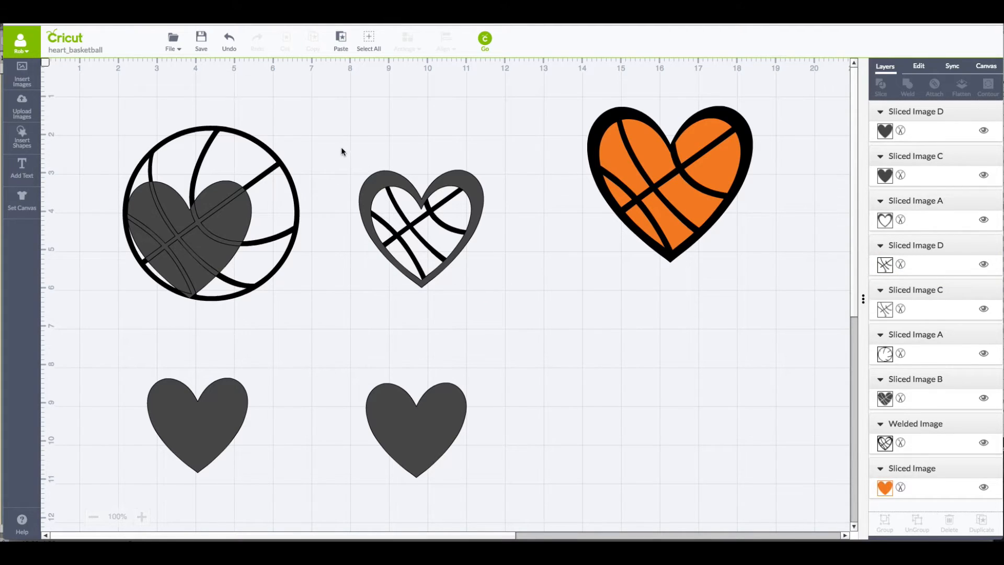
Step: Weld the heart outline and basketball lines into one black webbed heart
left_click(420, 227)
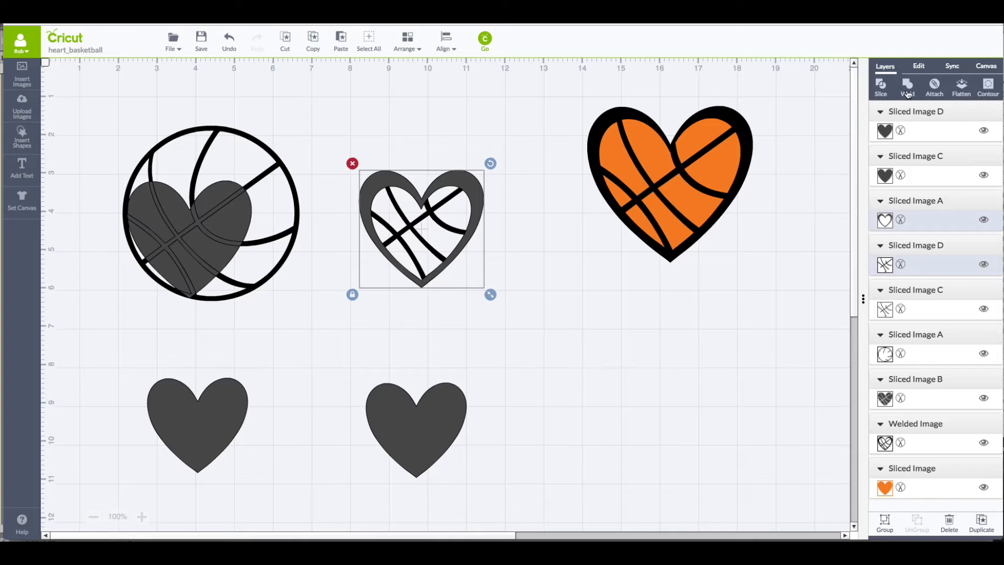
left_click(908, 87)
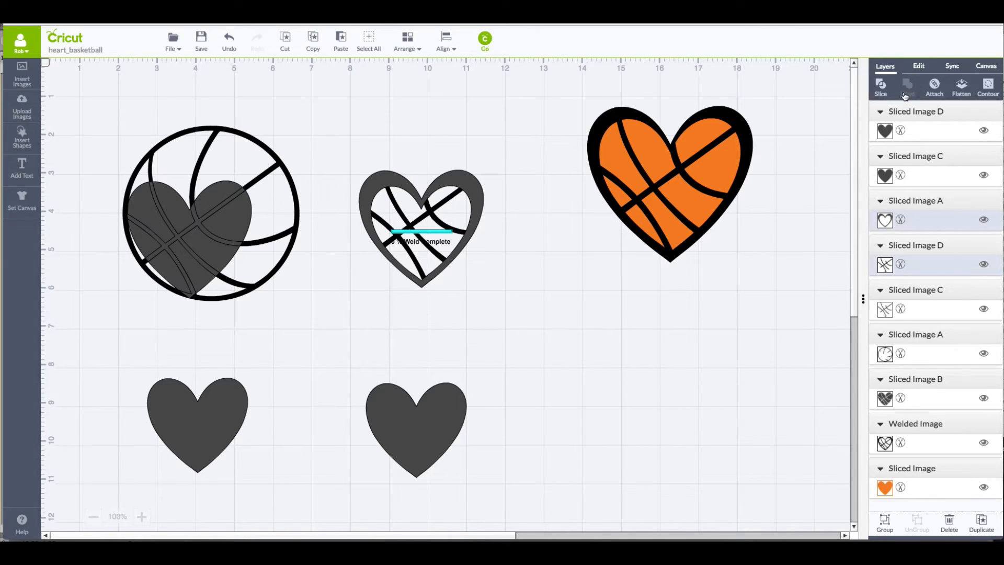
left_click(908, 87)
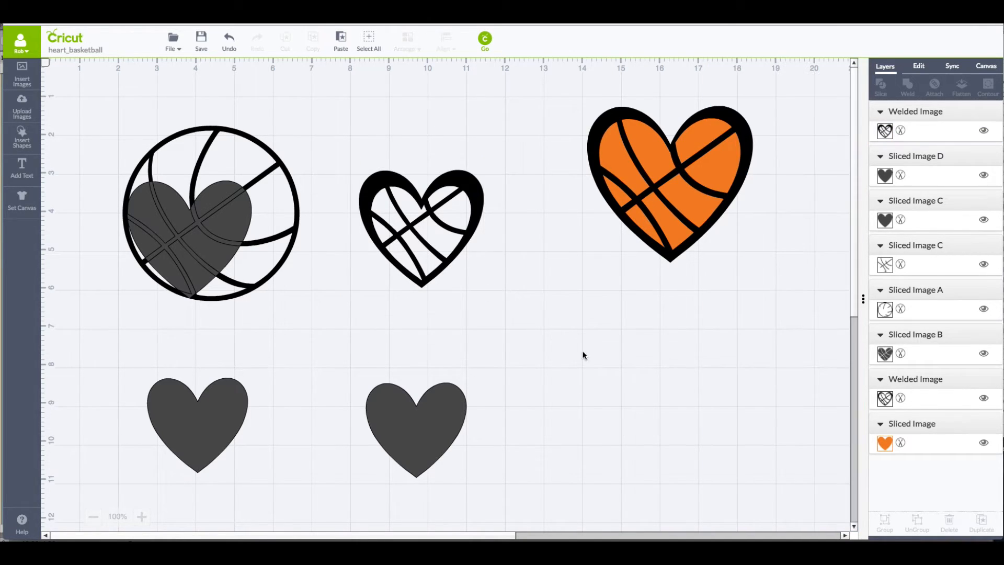
Step: Colour a spare solid heart pink and place it behind the black webbed heart
left_click(415, 428)
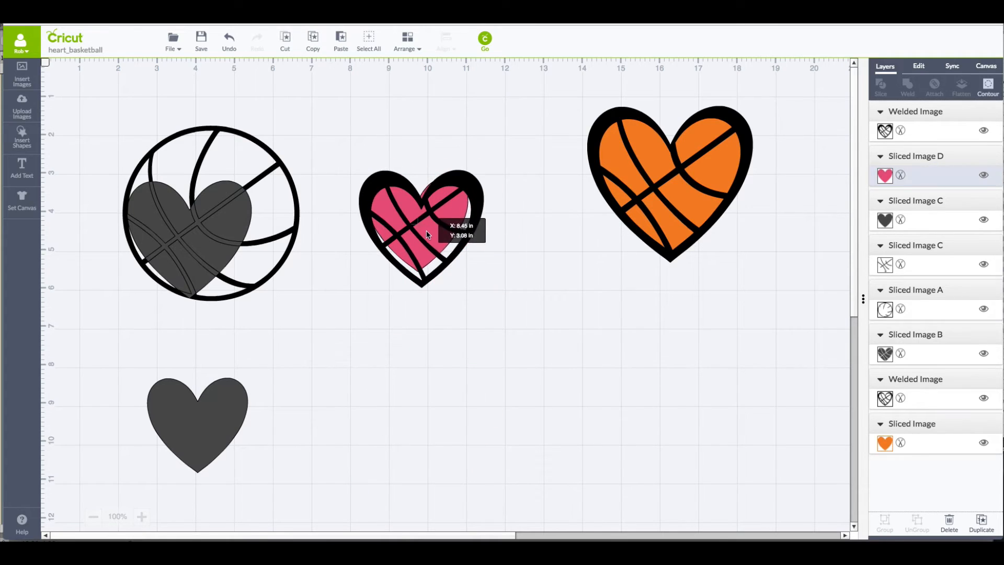
left_click_drag(422, 224, 428, 241)
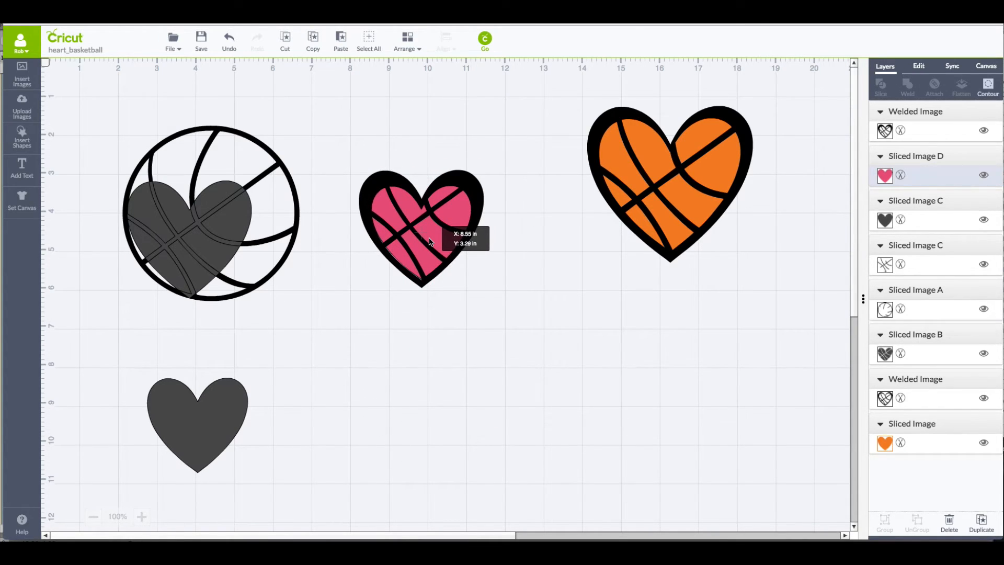
left_click(522, 364)
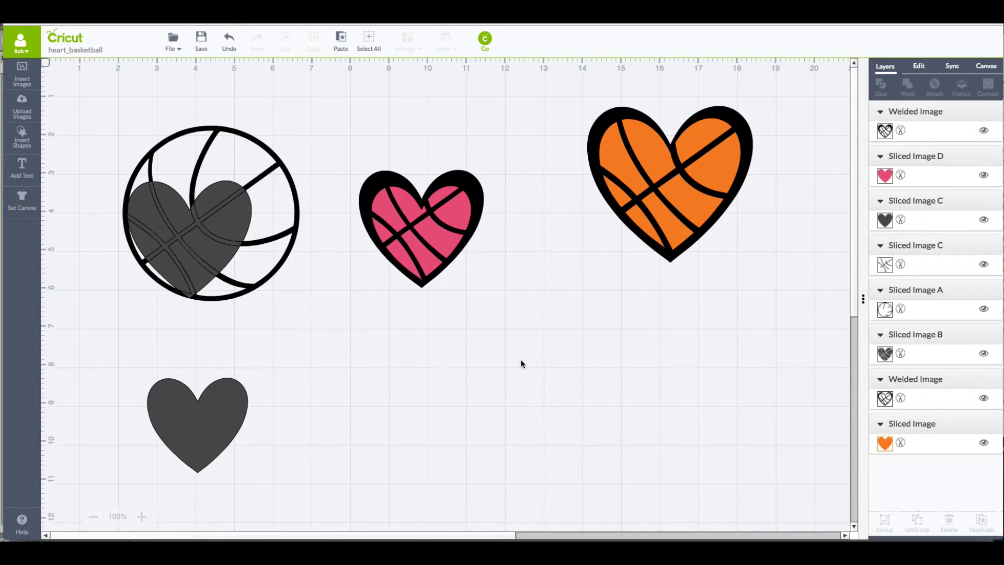
mouse_move(509, 271)
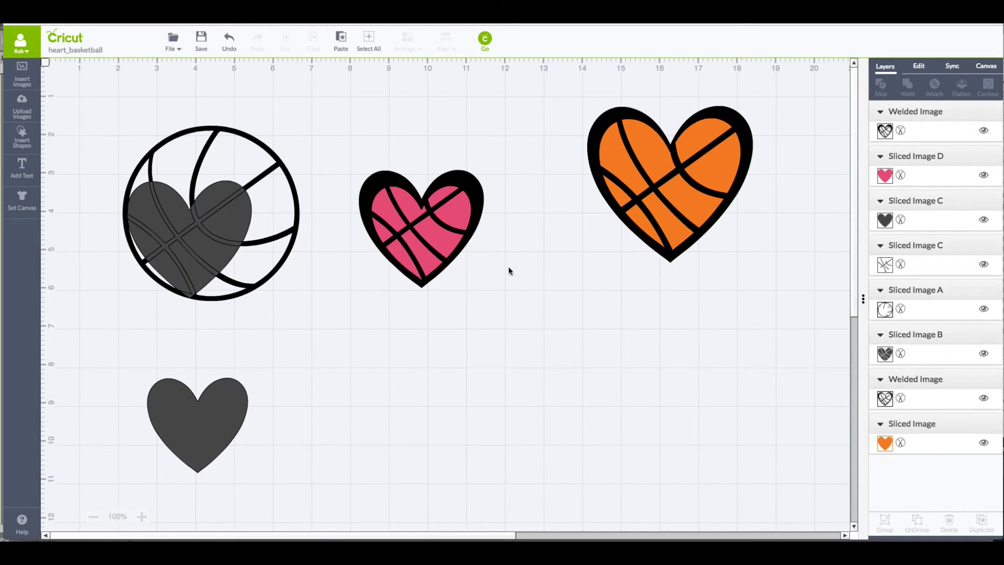
mouse_move(501, 266)
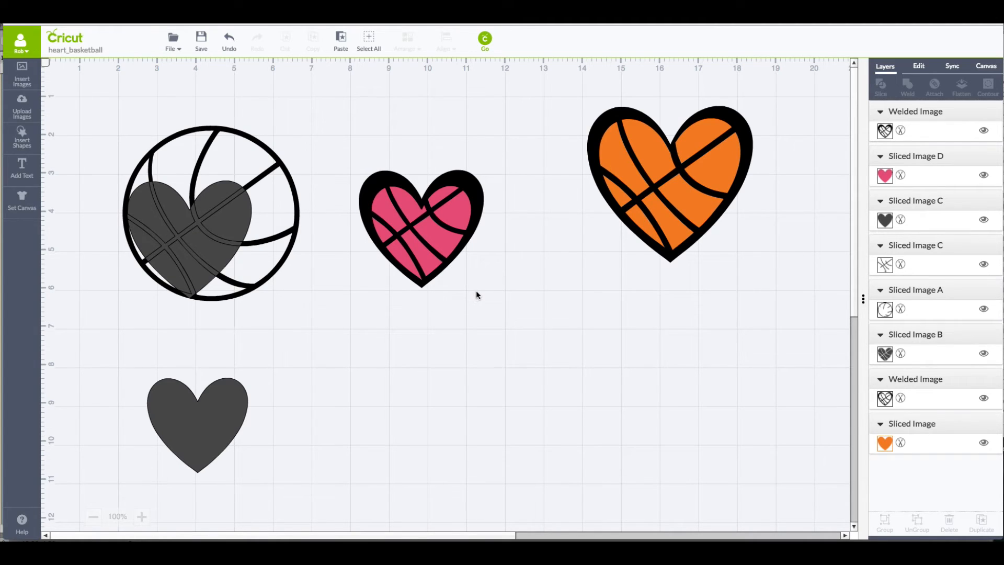
mouse_move(250, 389)
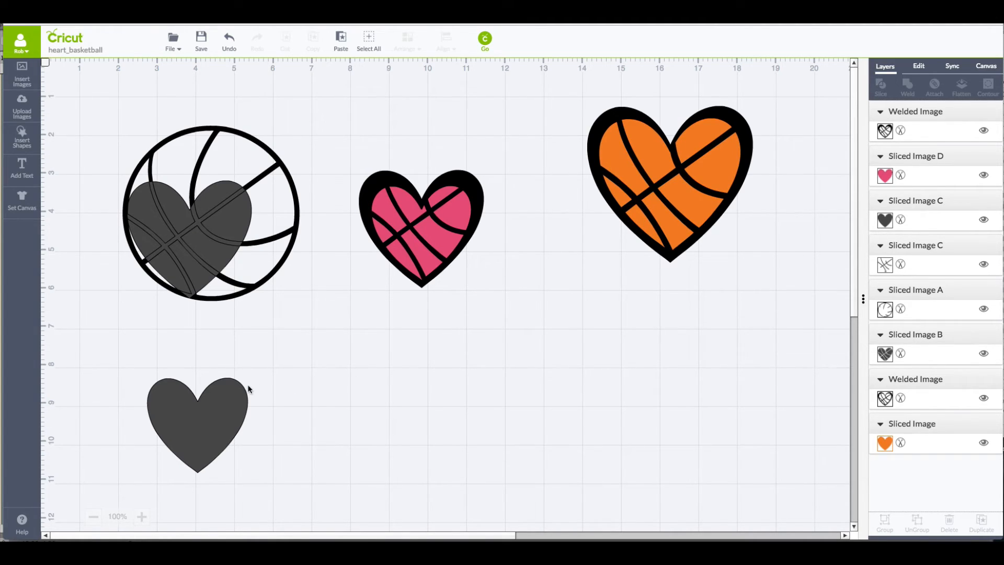
left_click(198, 423)
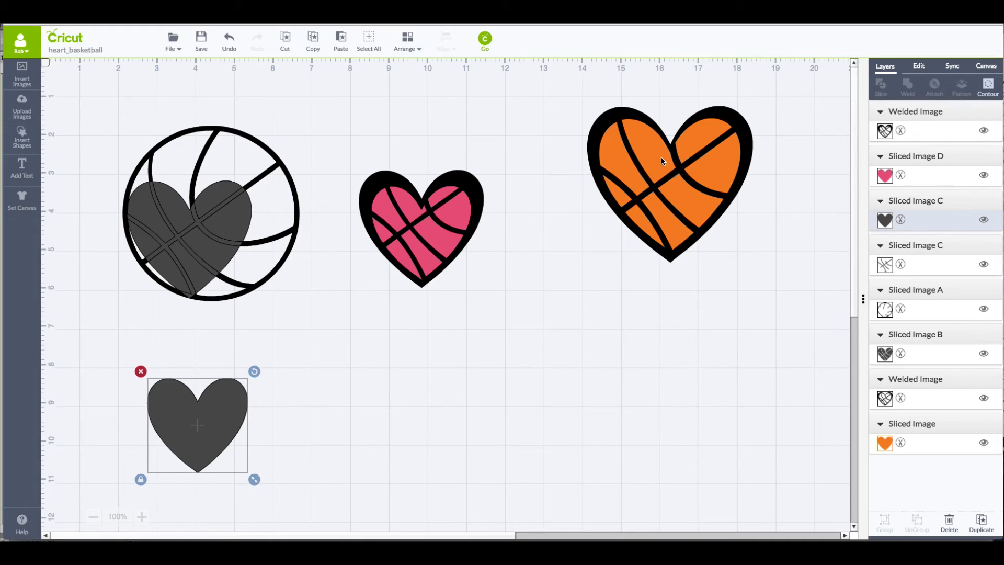
mouse_move(700, 172)
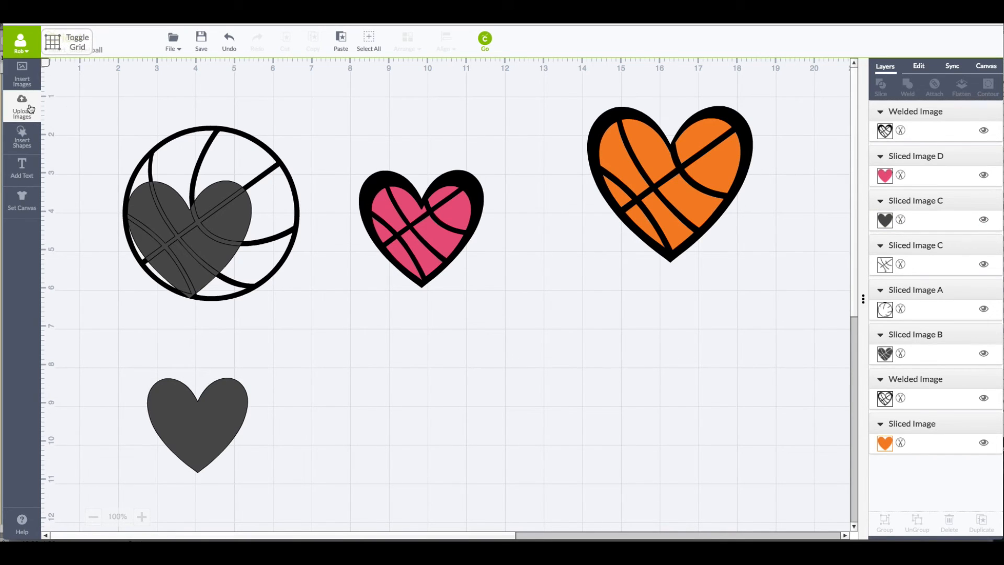
Step: Search the image library for 'heart' and browse the 2237 results
left_click(21, 75)
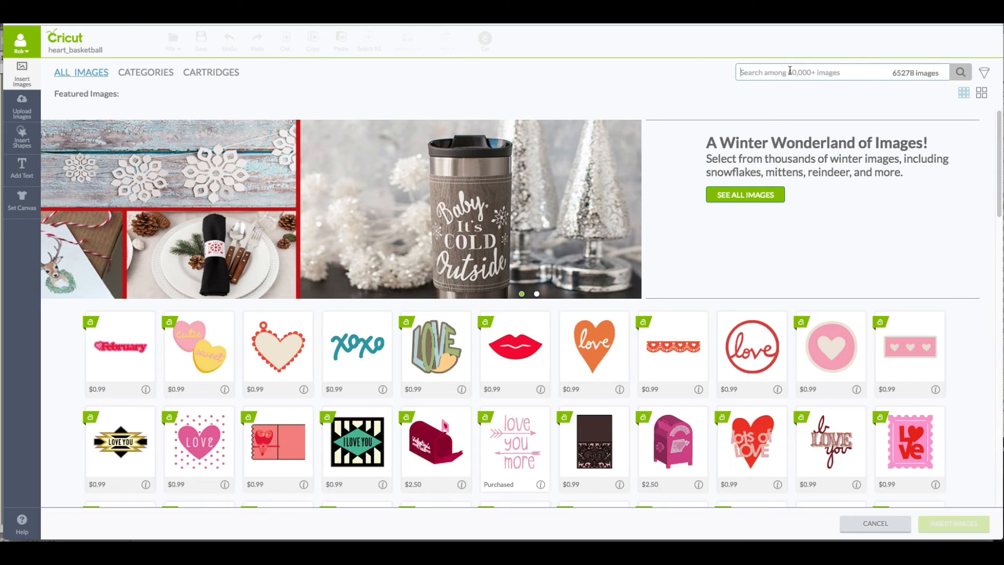
type("heart")
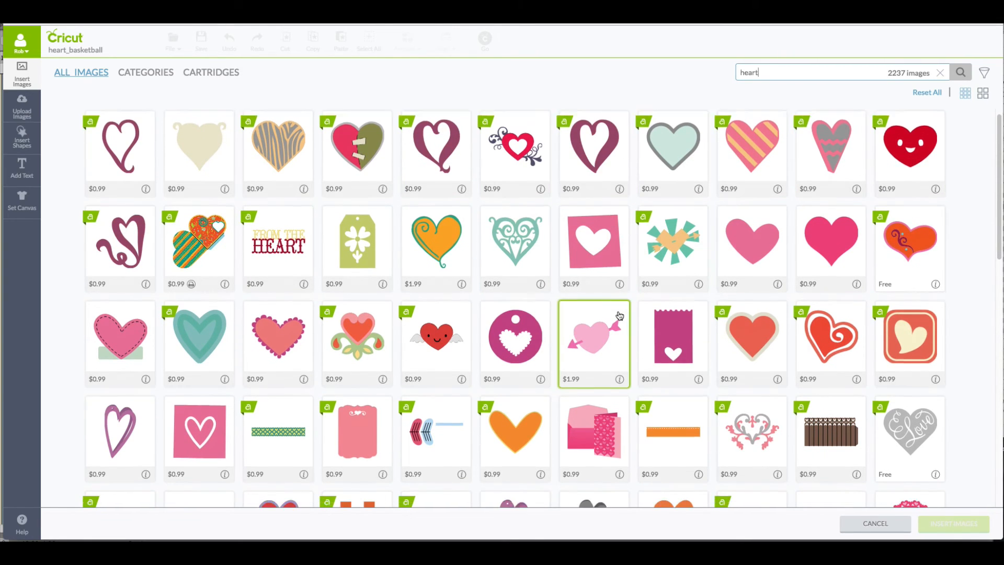
scroll("down", 3)
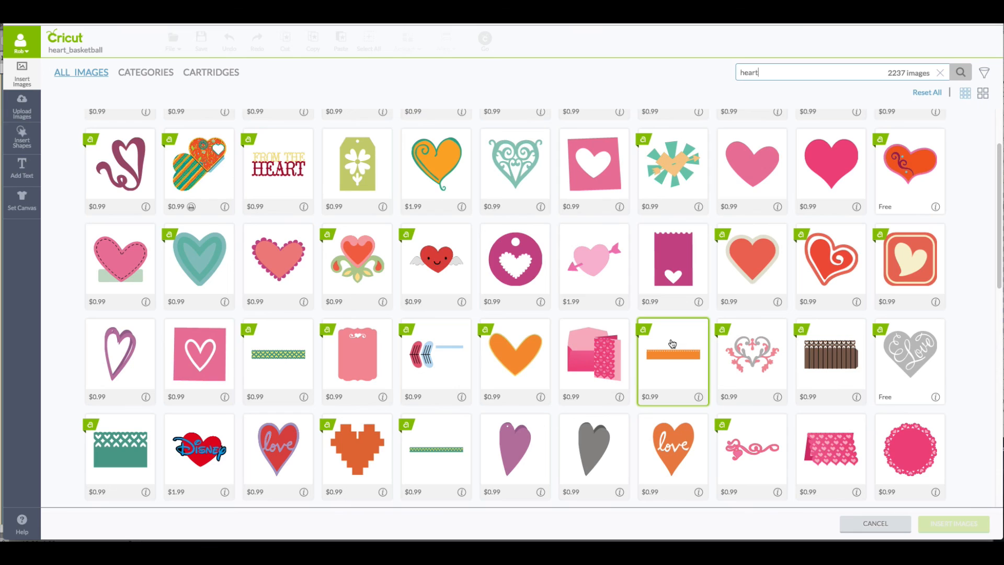
mouse_move(681, 328)
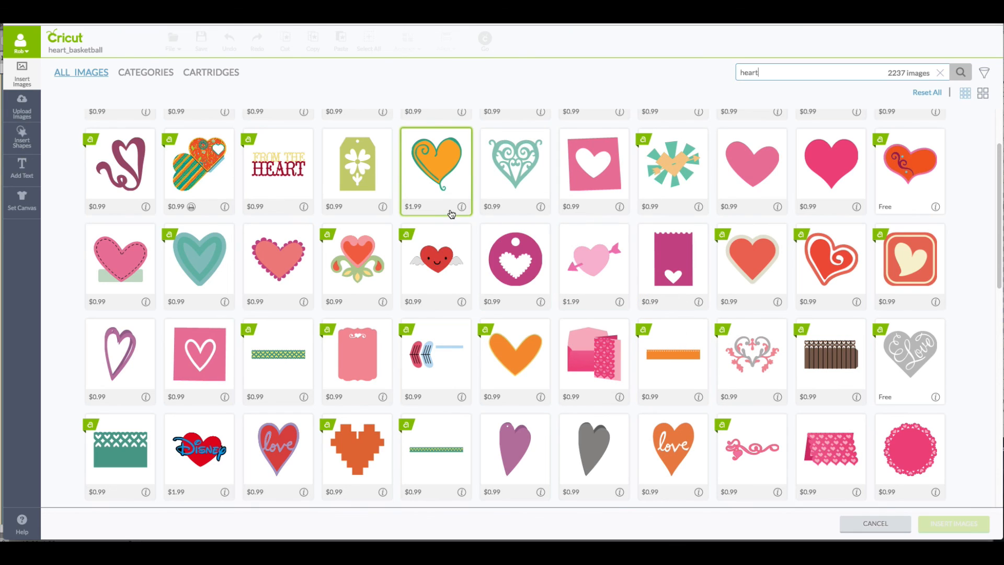
mouse_move(453, 213)
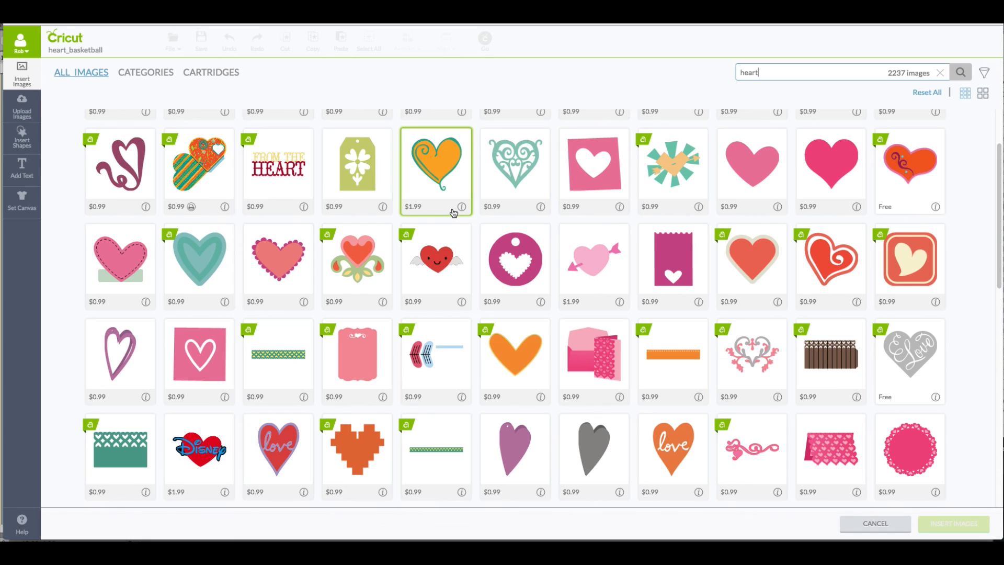